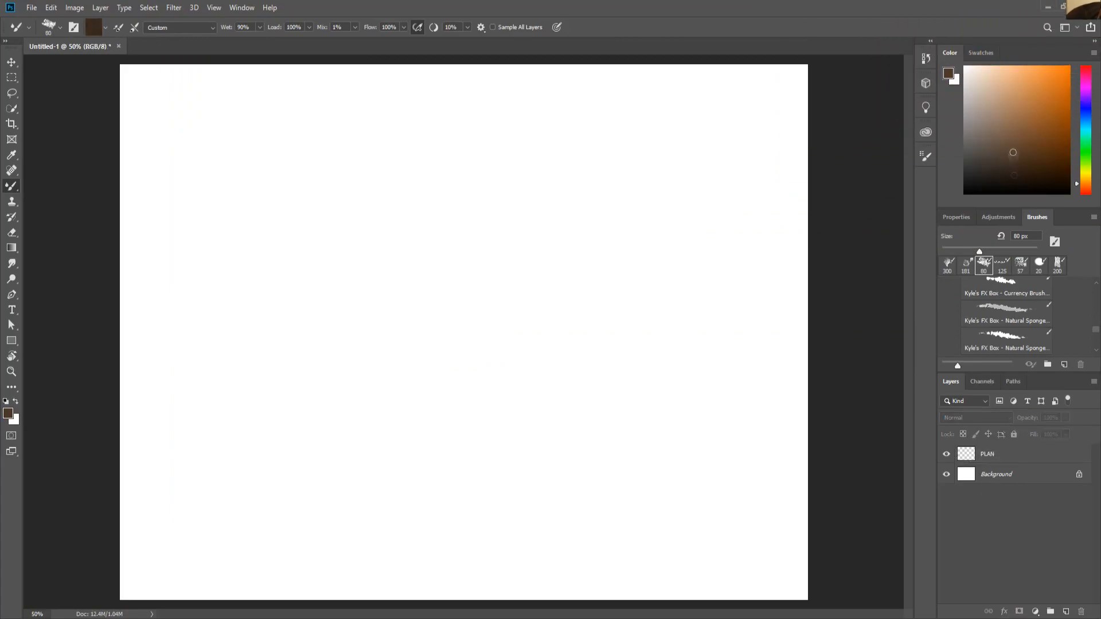
- Show the faint PLAN sketch of log, rocks and grass, and add a Rocks layer above it
drag(190, 305, 716, 305)
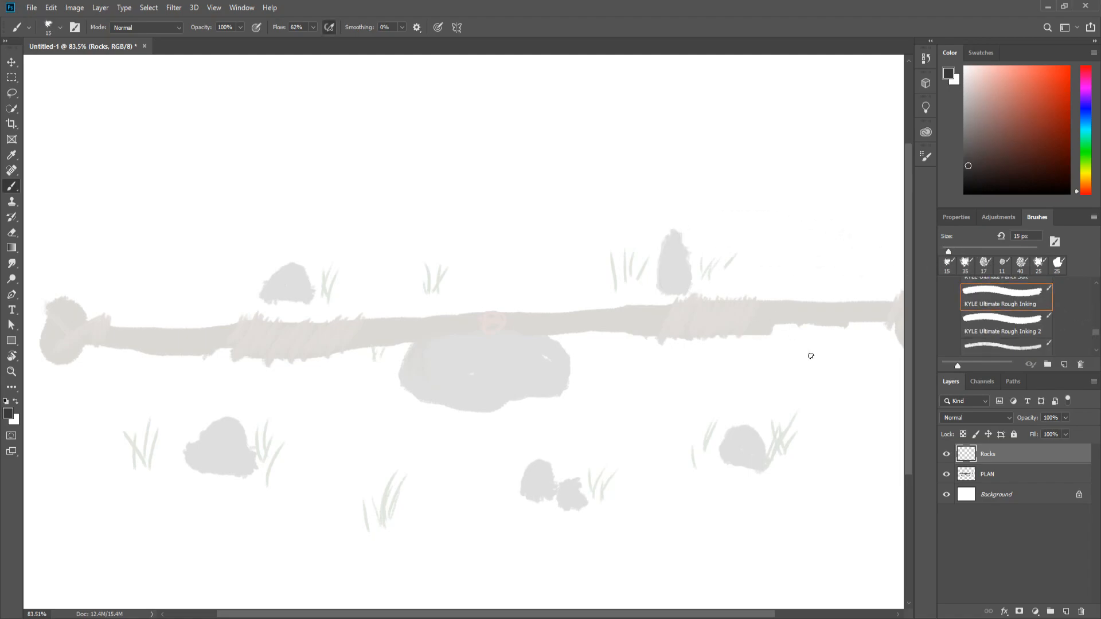
- Ink bold outlines and cracks on the rocks and staff end knobs, then add The Staff layer
click(491, 360)
text(The Staff)
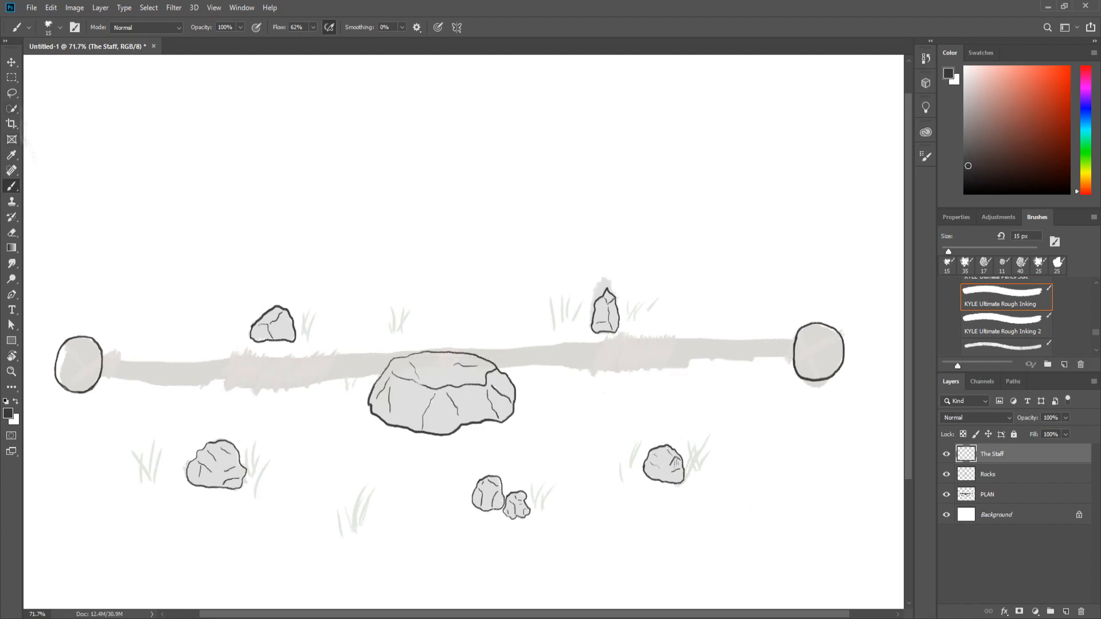
click(11, 62)
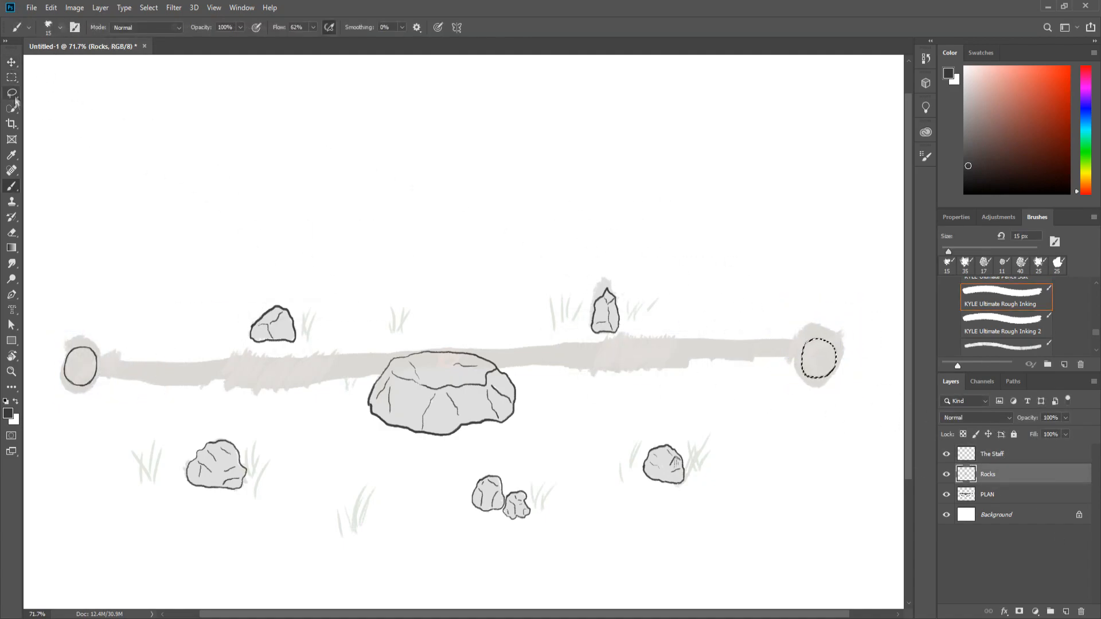
- Ink the staff's long edges, duplicate Rocks with Ctrl+J, and hide the PLAN sketch
drag(79, 363, 820, 359)
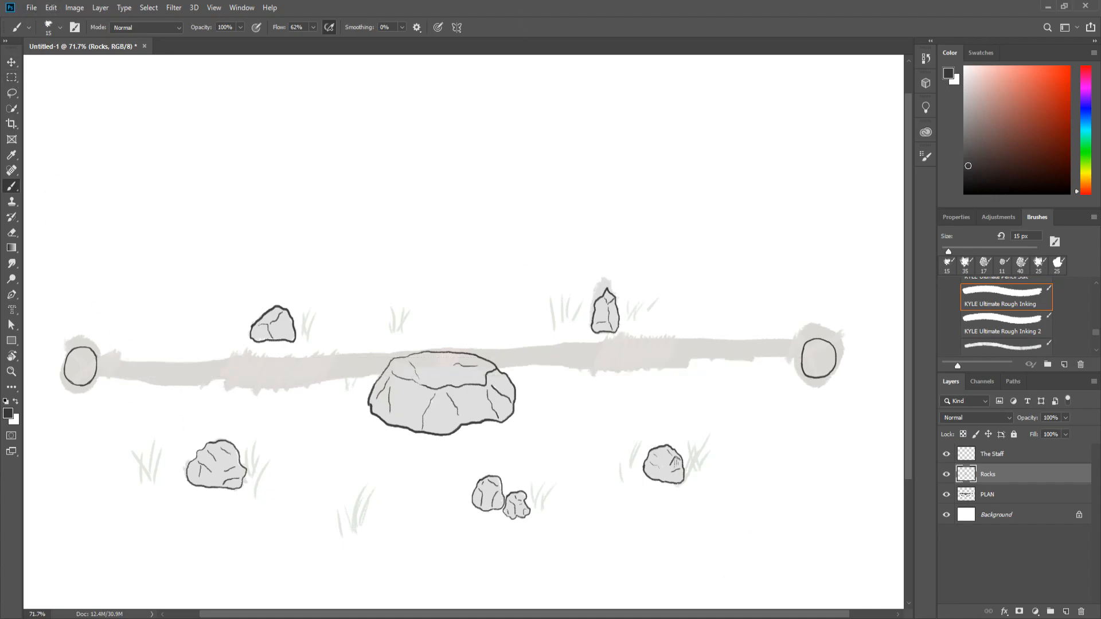
drag(88, 354, 800, 360)
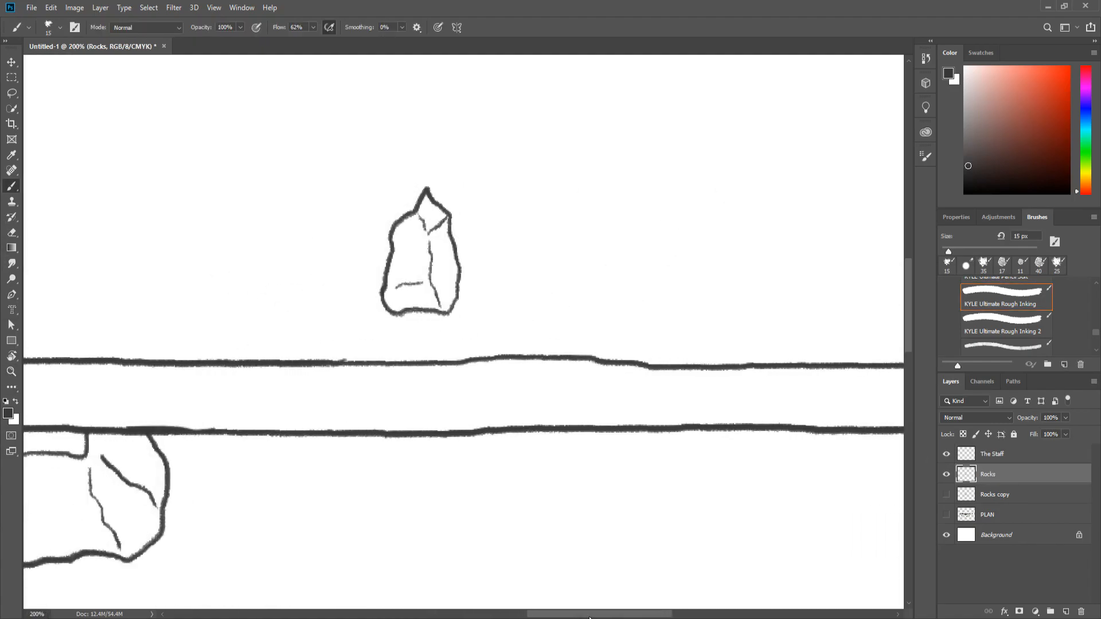
- Brush criss-cross wraps on a Staff Wraps layer; group new Staff Color and Rock Color layers as COLOR
scroll(down, 3)
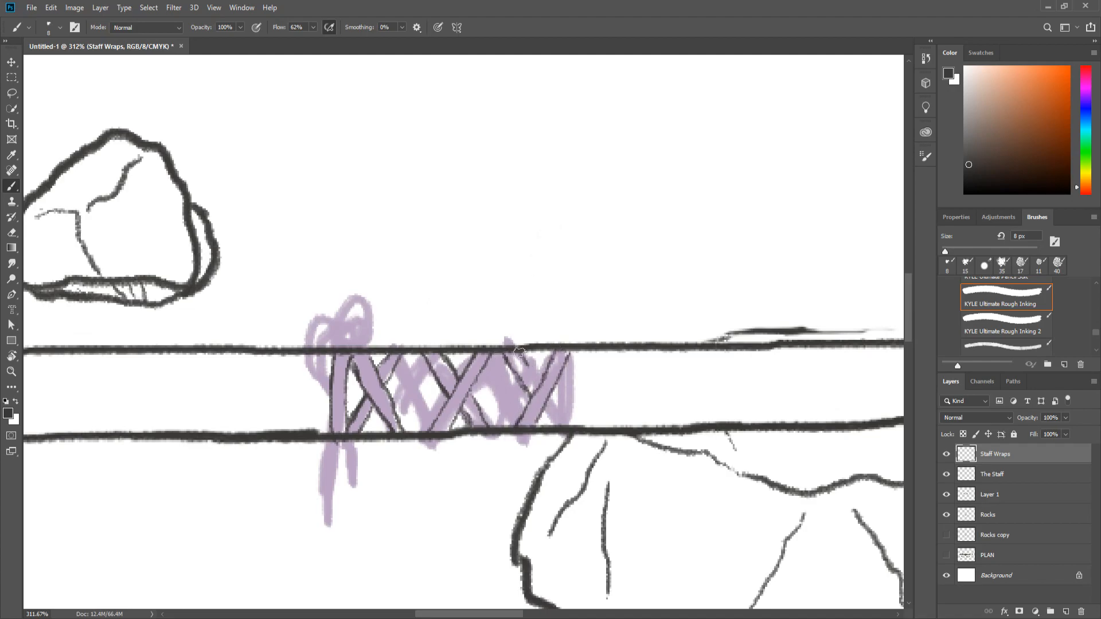
drag(519, 351, 569, 428)
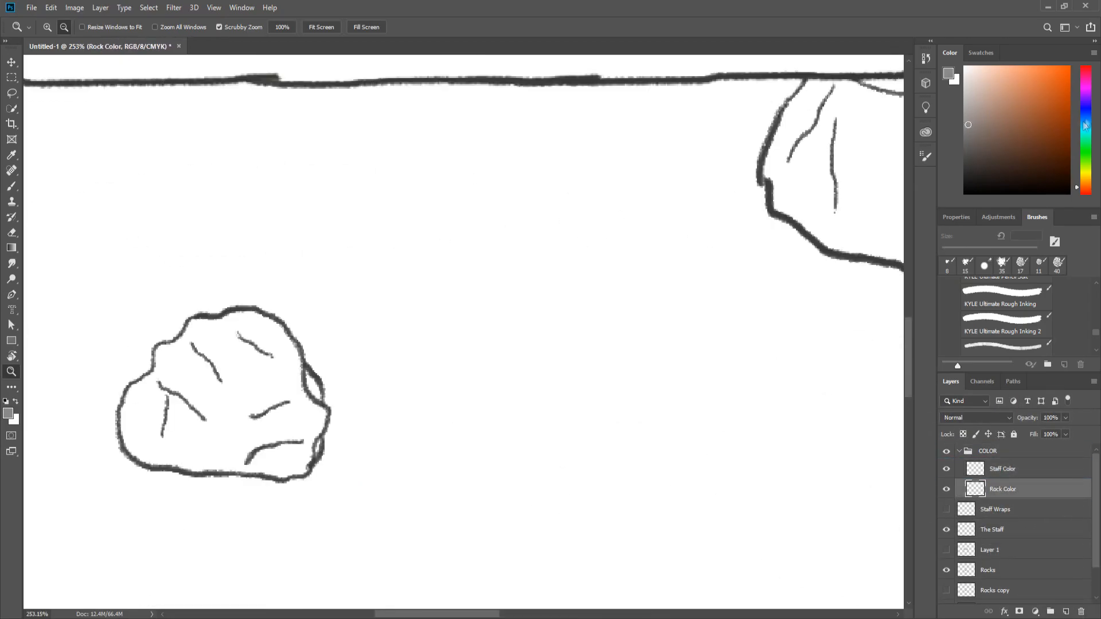
- Paint flat grey inside the rocks on Rock Color and start brown along the staff on Staff Color
drag(190, 331, 218, 358)
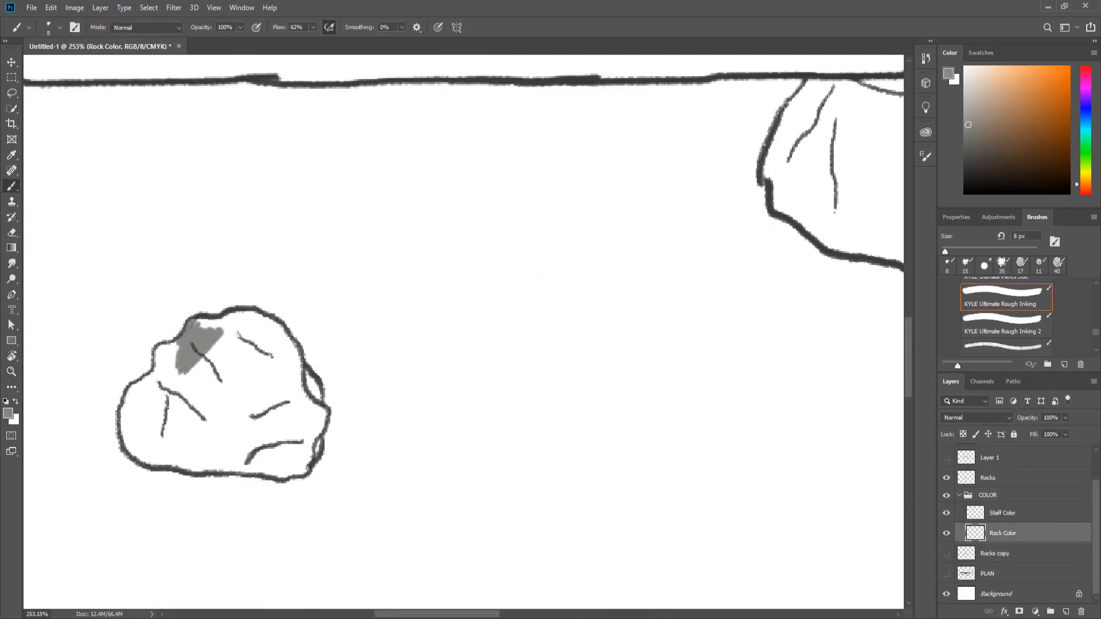
drag(197, 330, 154, 414)
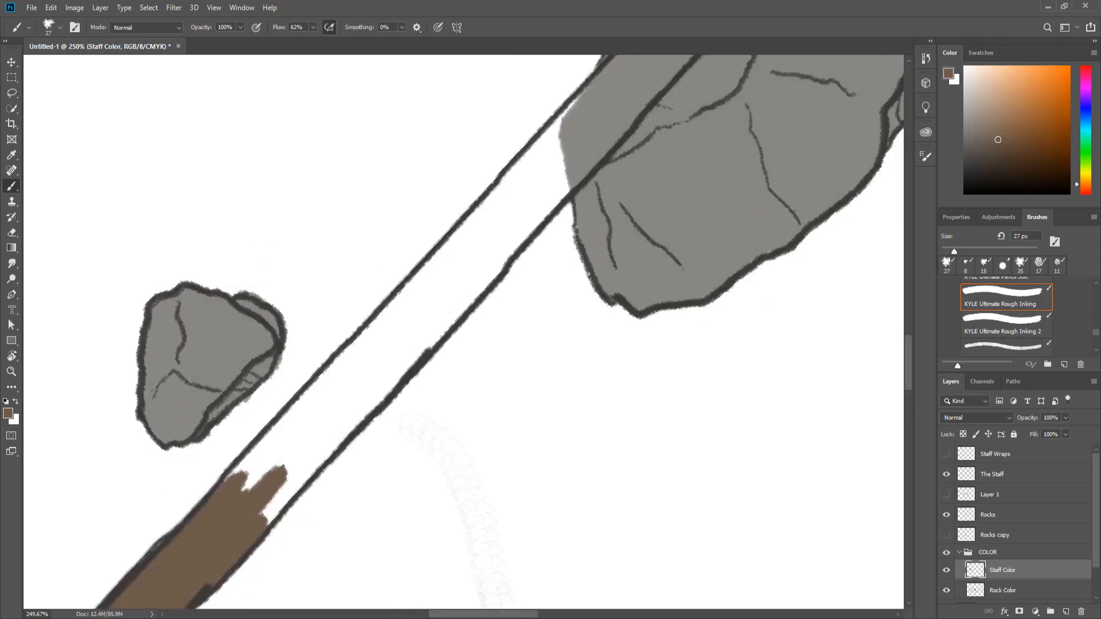
- Finish the brown staff, brush a tan Ground oval, and paint green grass on clipped Layer 2 in Darken mode
drag(266, 484, 625, 84)
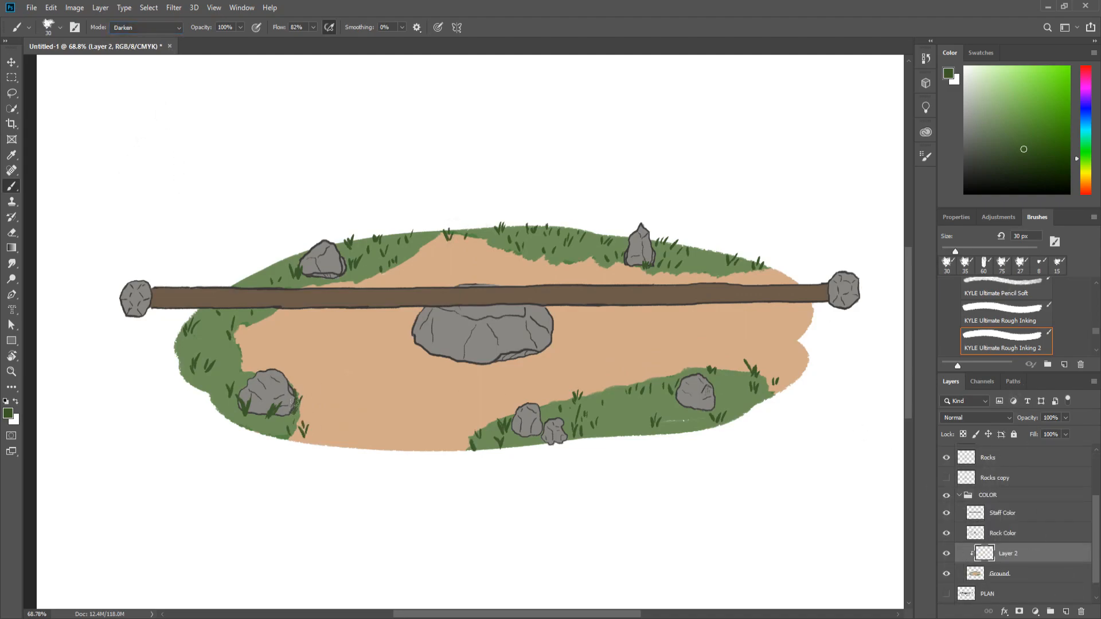
- Add a clipped shading layer in COLOR and paint Color Burn shadows on the ground and rocks
click(975, 418)
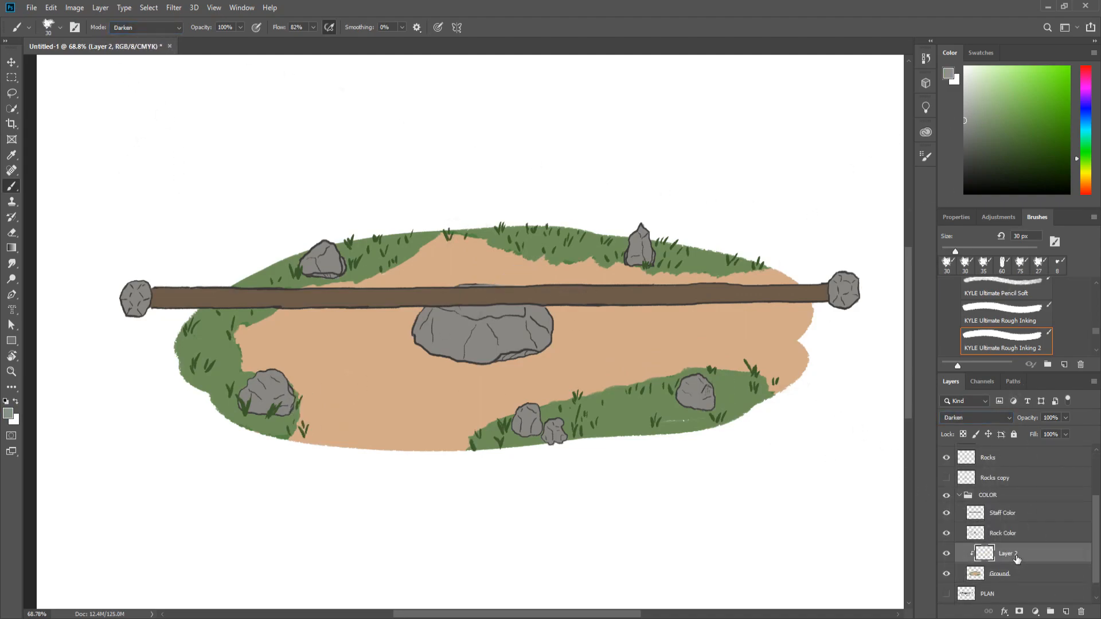
click(998, 573)
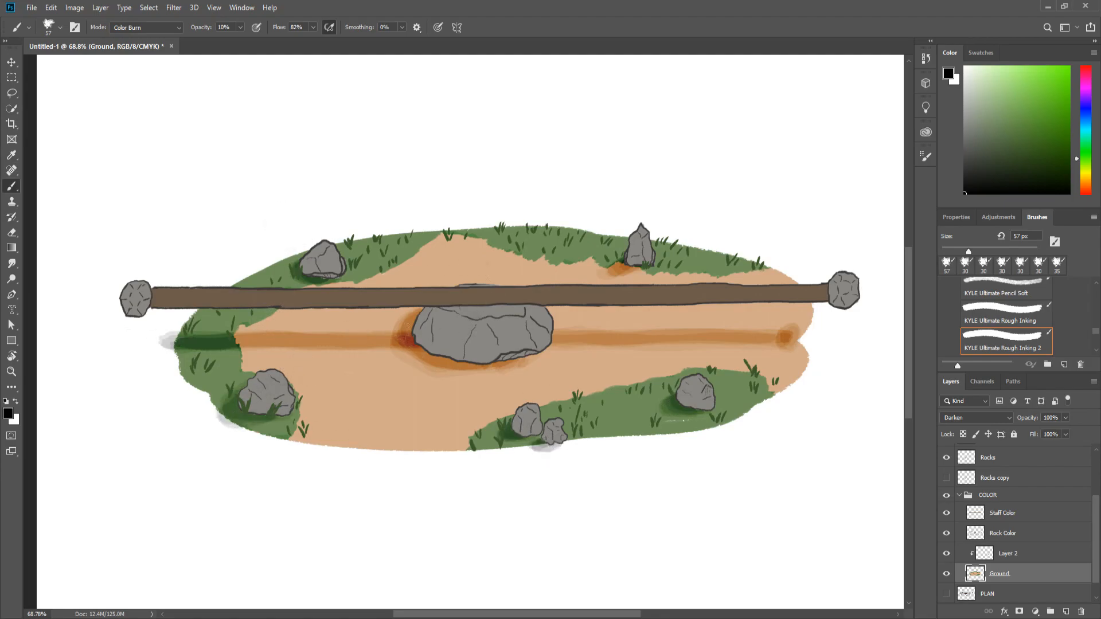
click(146, 27)
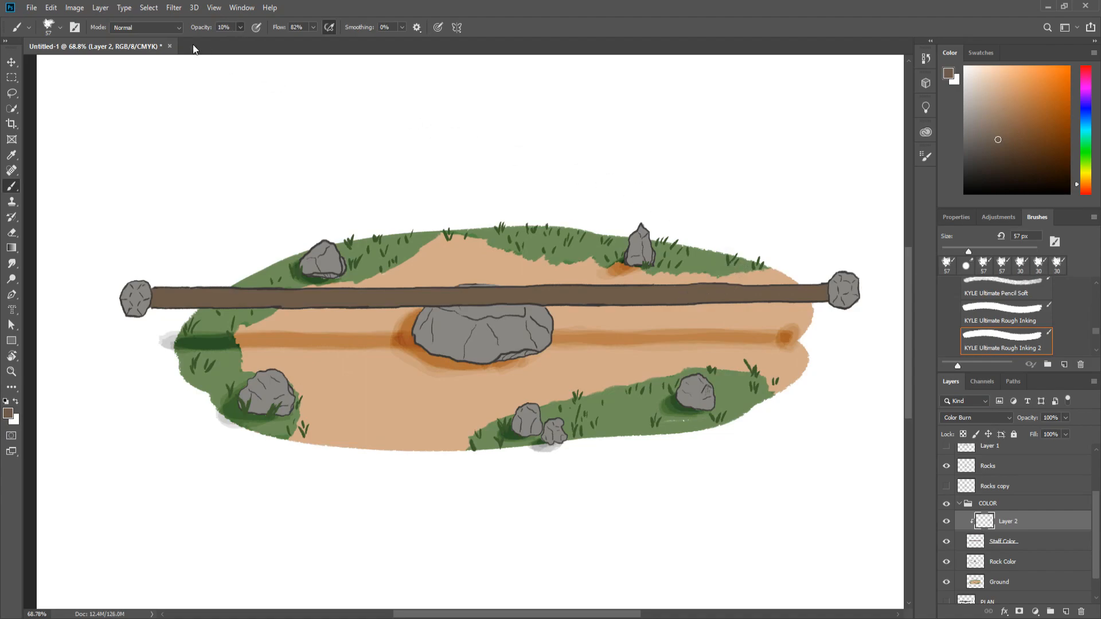
- Add a second shading layer and paint Color Dodge highlights at 26% over the ground and staff
click(144, 27)
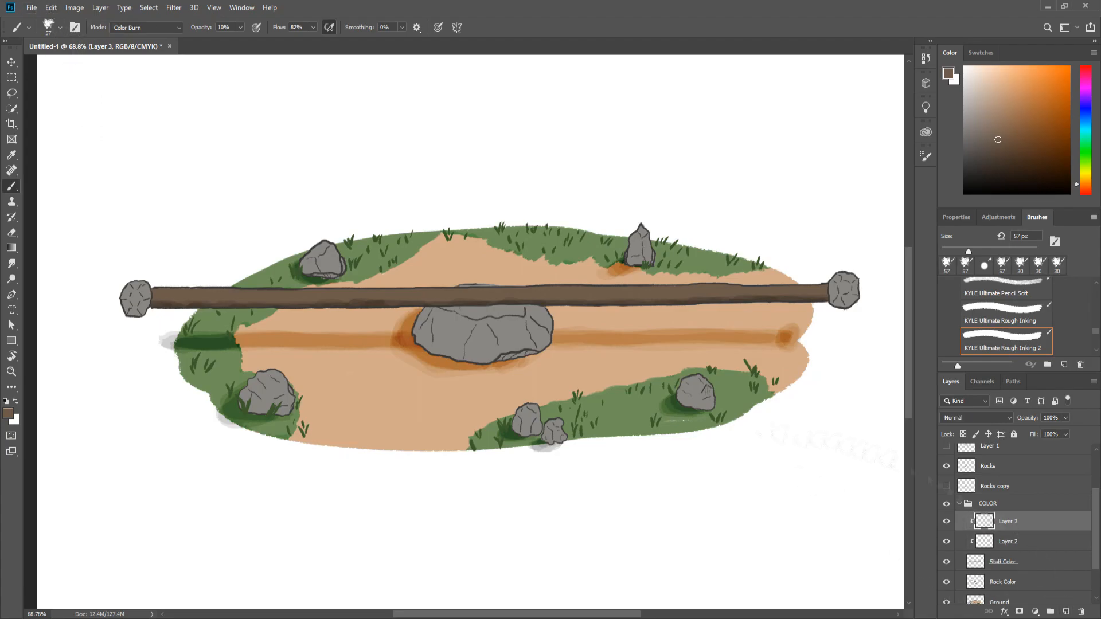
click(145, 27)
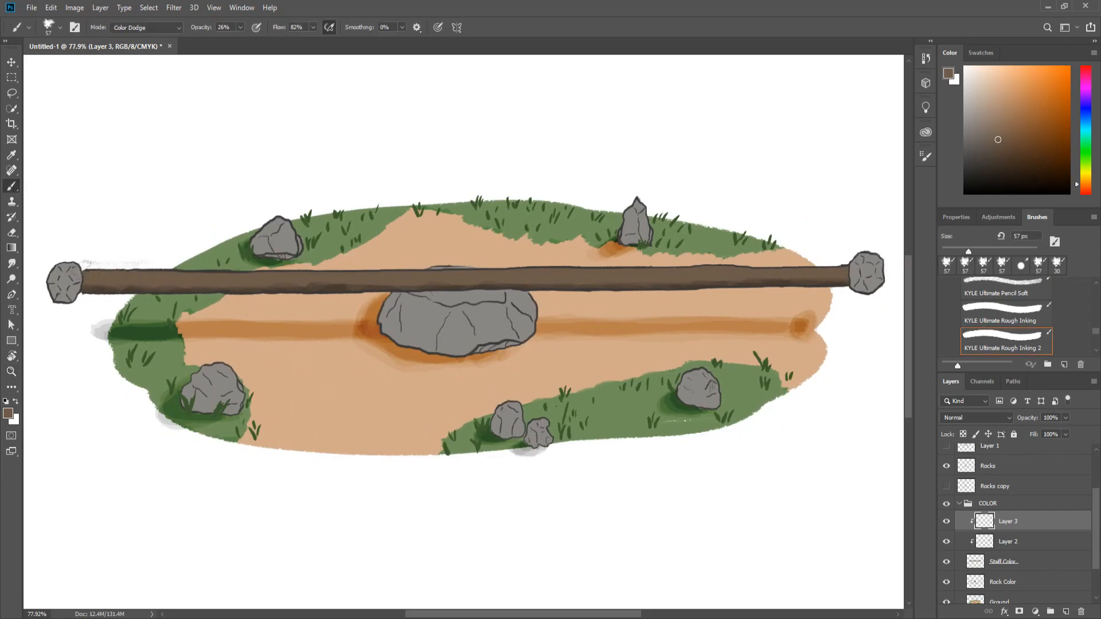
drag(85, 281, 843, 274)
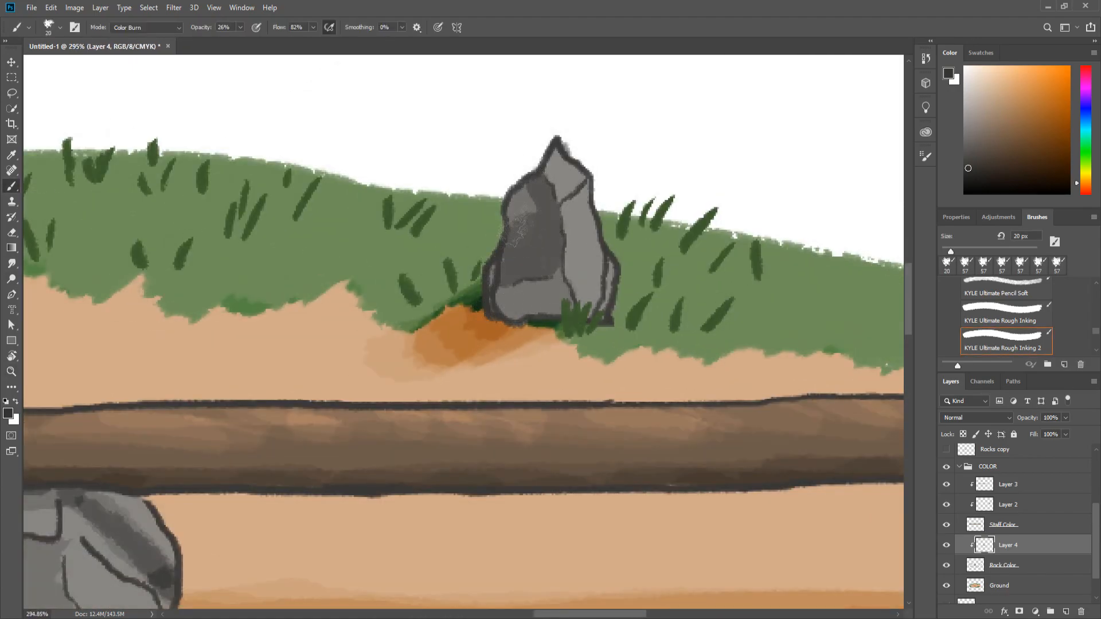
- Shade the rocks darker grey with a Color Burn brush on Layer 4 clipped to Rock Color
scroll(down, 3)
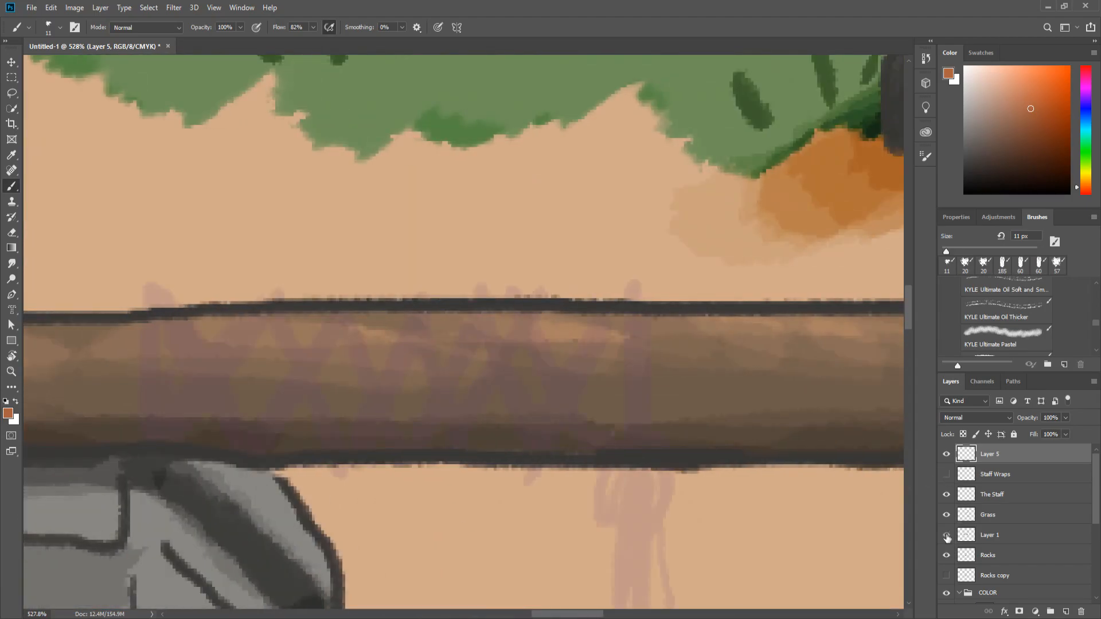
- Paint orange X-shaped wraps around the staff ends on Layer 5, outlined in dark brown
drag(196, 305, 200, 459)
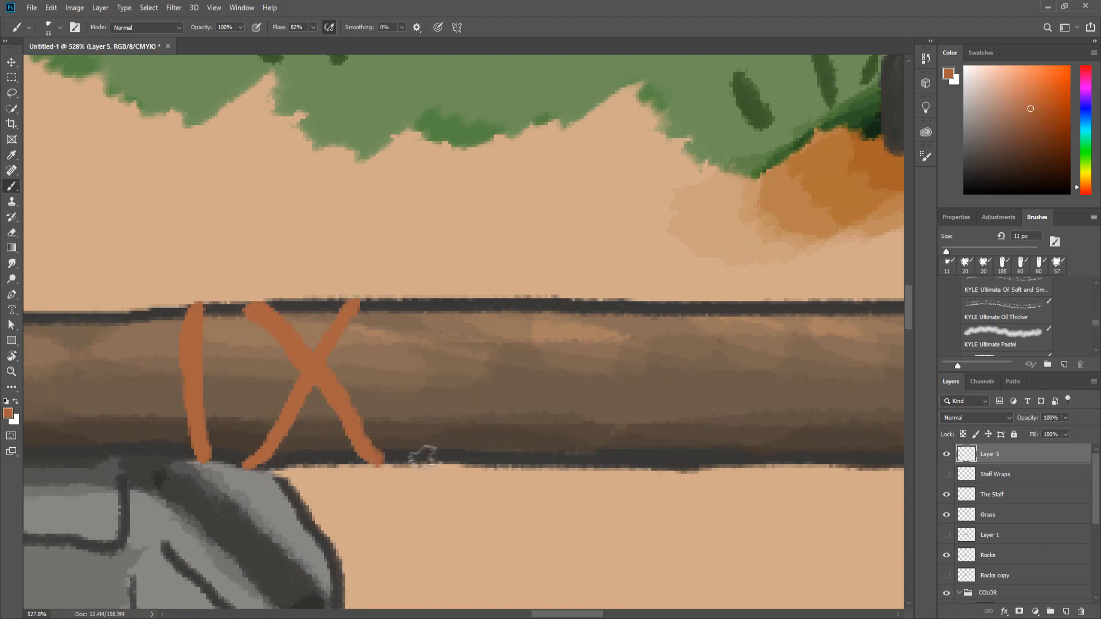
drag(435, 302, 586, 463)
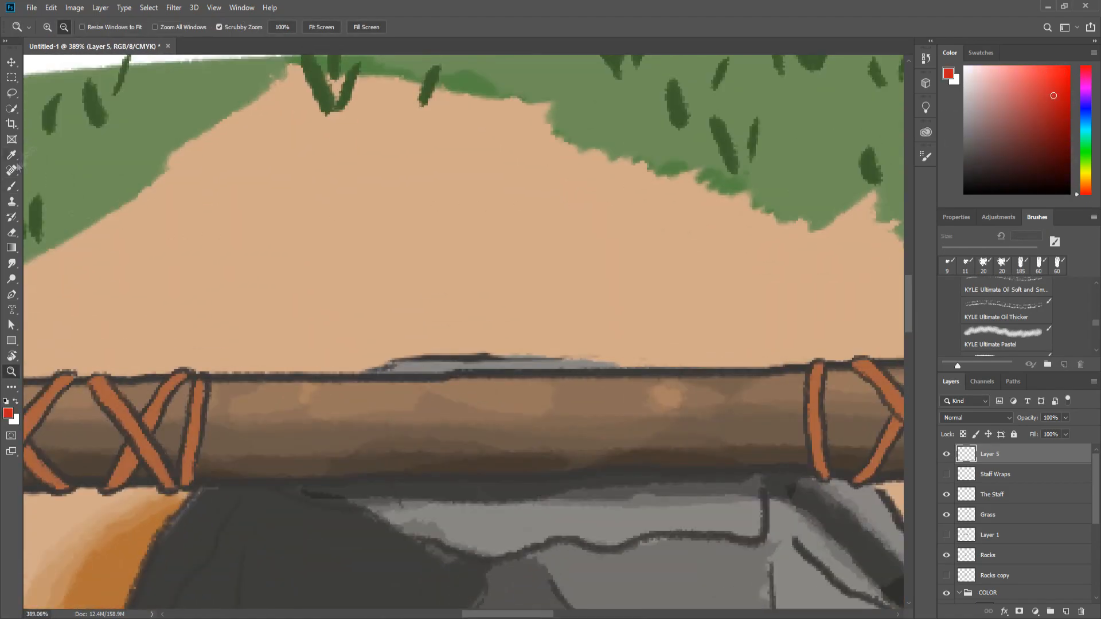
drag(492, 394, 534, 421)
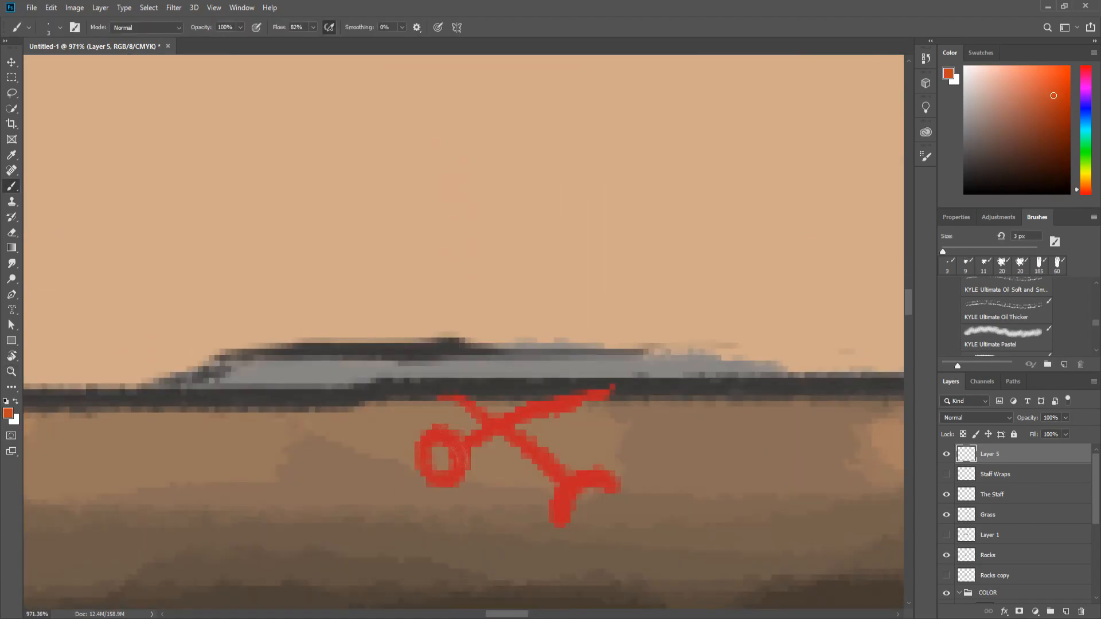
- Paint a small red sigil on the staff centre with a 3 px brush on Layer 5
click(1053, 96)
text(Staff of the Far Traveler)
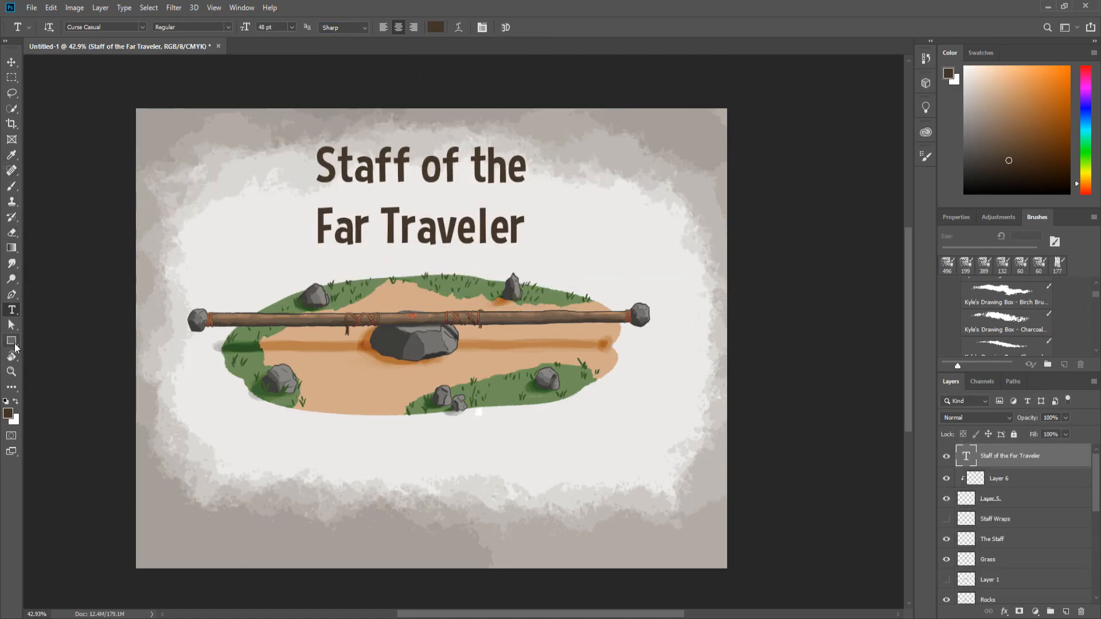
- Add a description text box reading 'Description Here Soon!', then switch to DrawingDragonsLogo1.png
drag(227, 430, 623, 554)
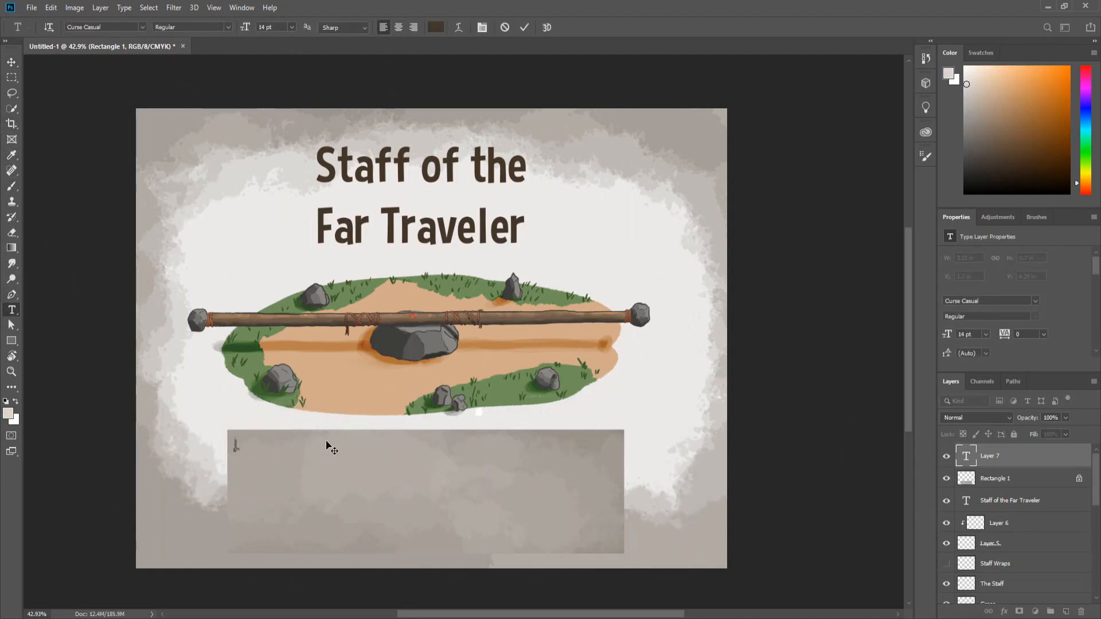
text(Description Here Soon!)
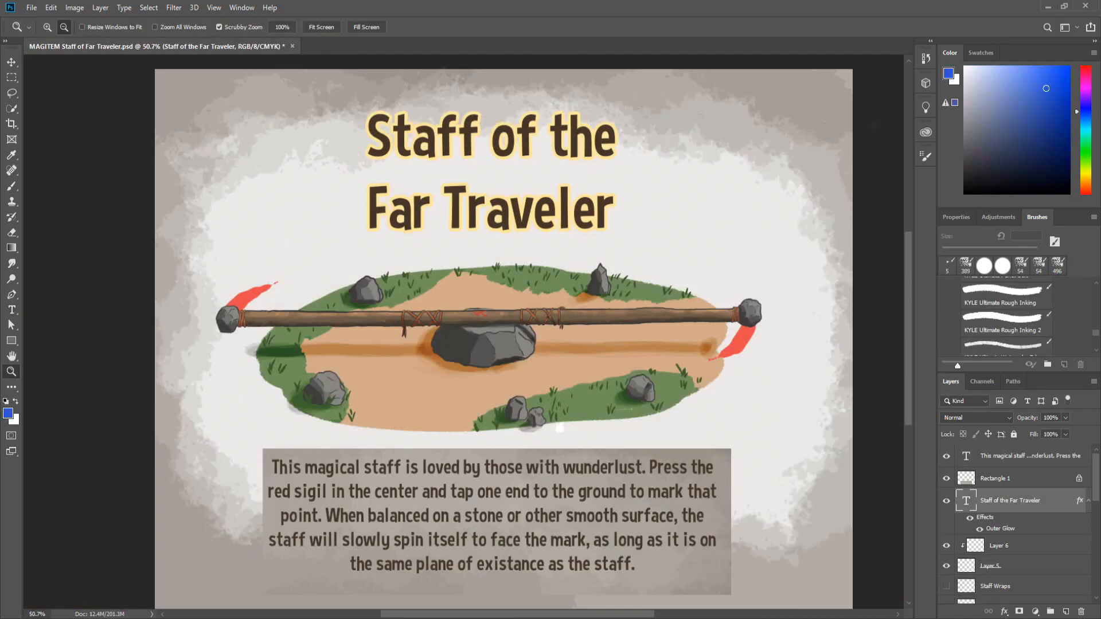
click(384, 46)
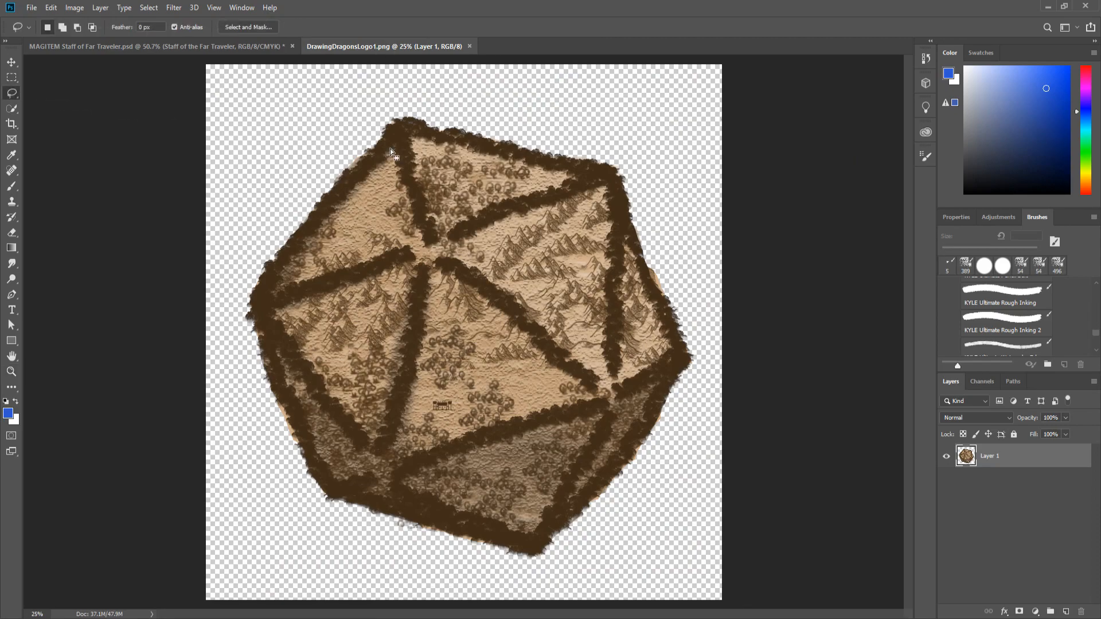